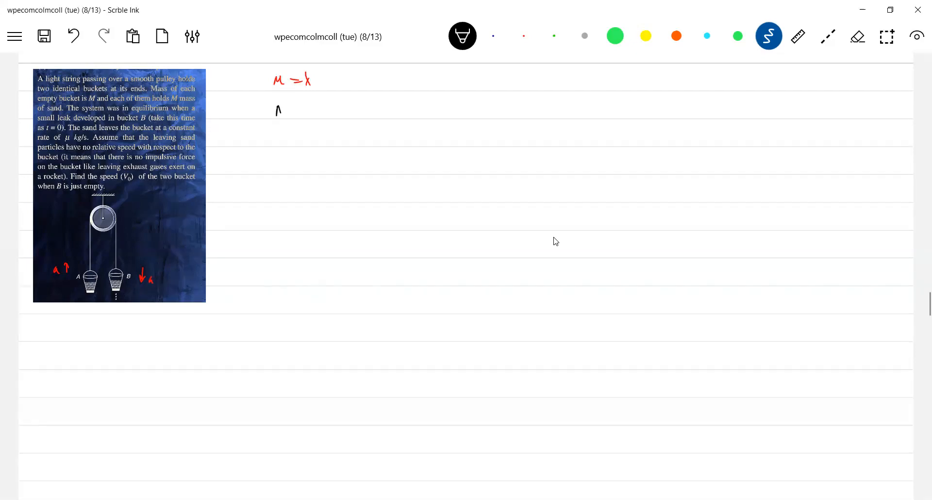
- Handwrite M = λt₀, define t₀ as the time to empty the bucket, and begin m_B = M −
drag(274, 110, 345, 110)
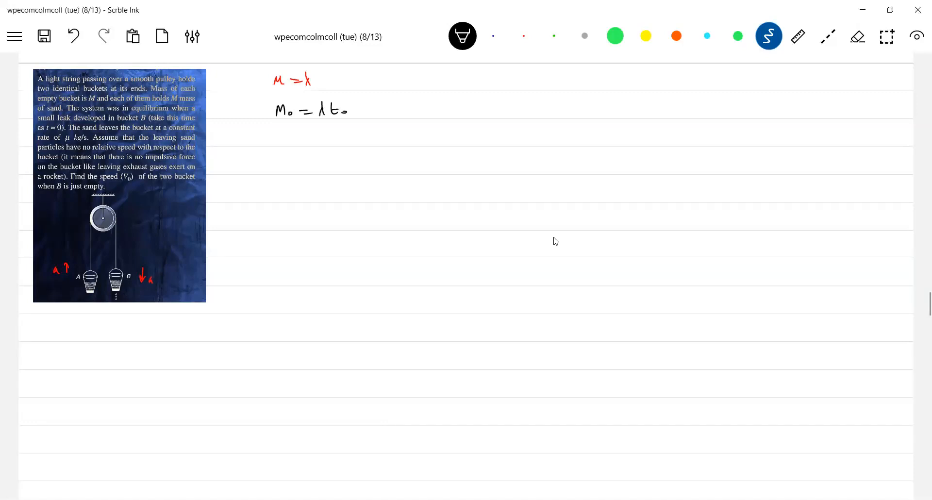
drag(273, 140, 318, 137)
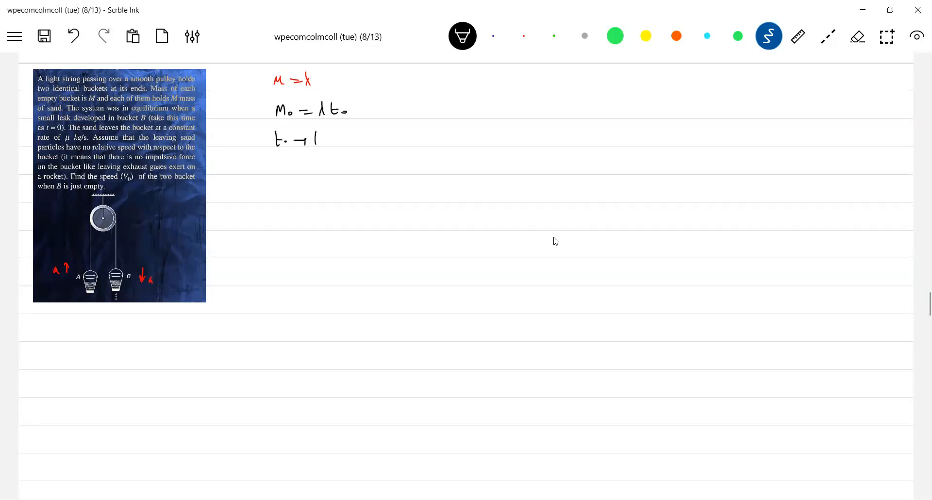
drag(309, 138, 372, 137)
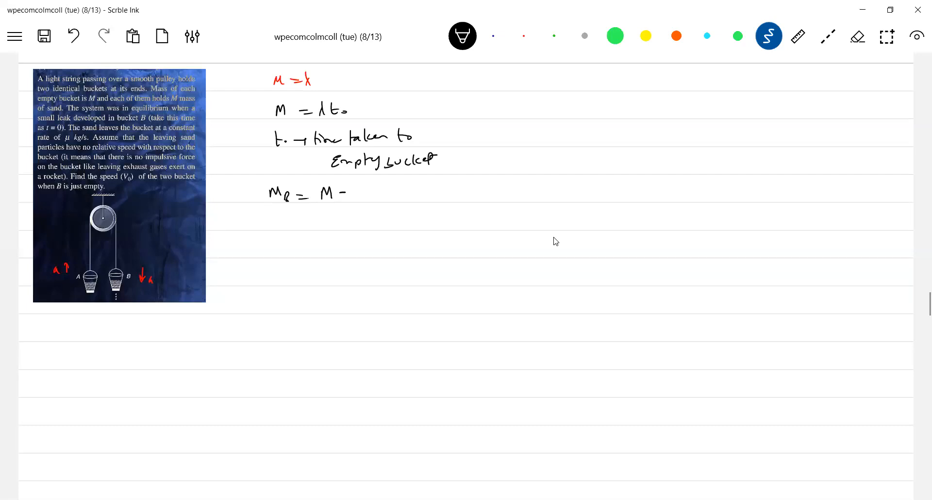
- Finish m_B = 2M − λt and write a = (m_A − m_B)g/(m_A + m_B) with masses substituted
drag(355, 190, 363, 197)
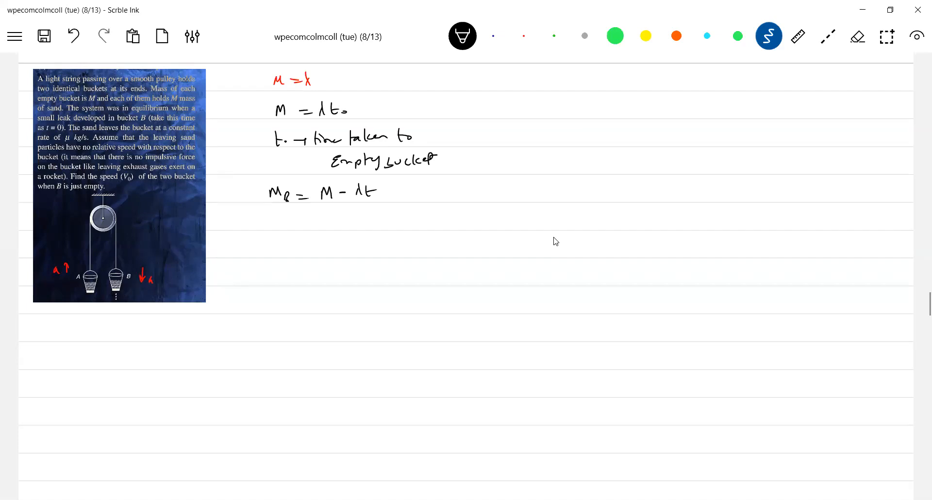
click(331, 192)
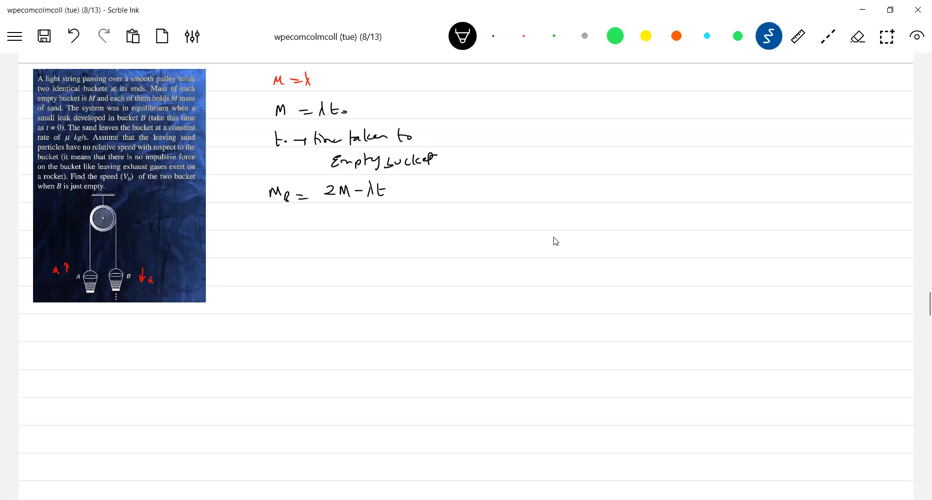
drag(267, 234, 295, 234)
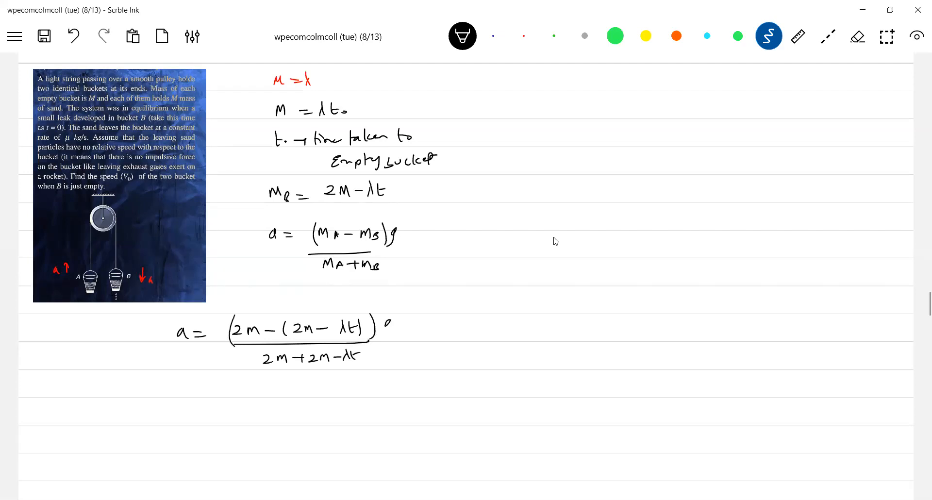
- Redraw the brackets as square brackets, write dv/dt = λtg/(4M − λt), and begin dv = on the right
drag(386, 324, 393, 333)
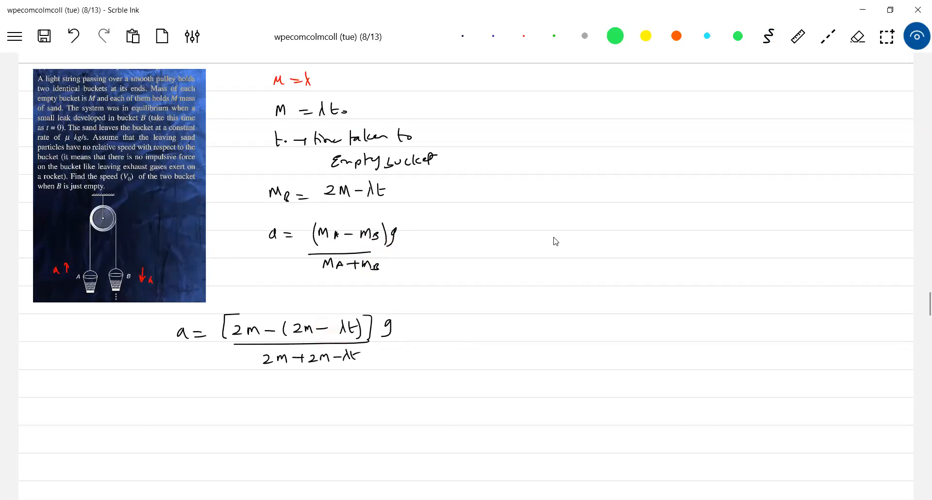
click(768, 36)
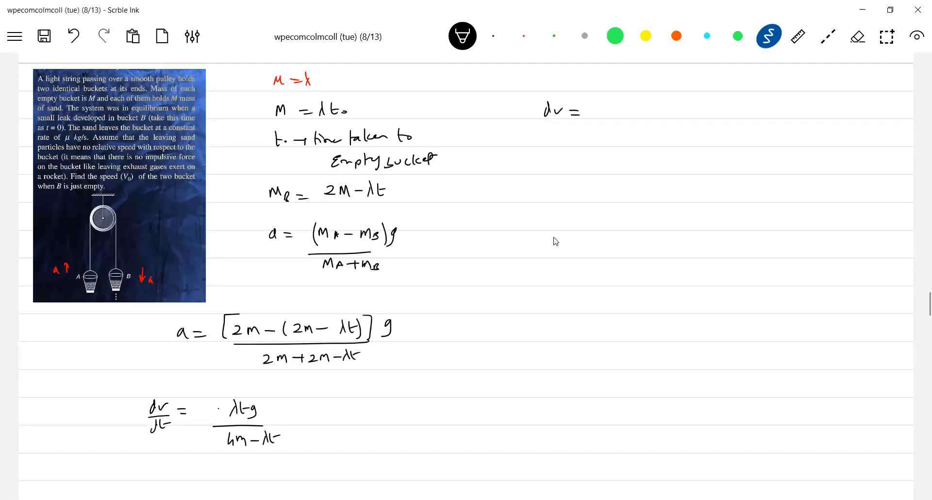
- Write dv = λgt dt/(4M − λt) in the right column
text(λg t dt)
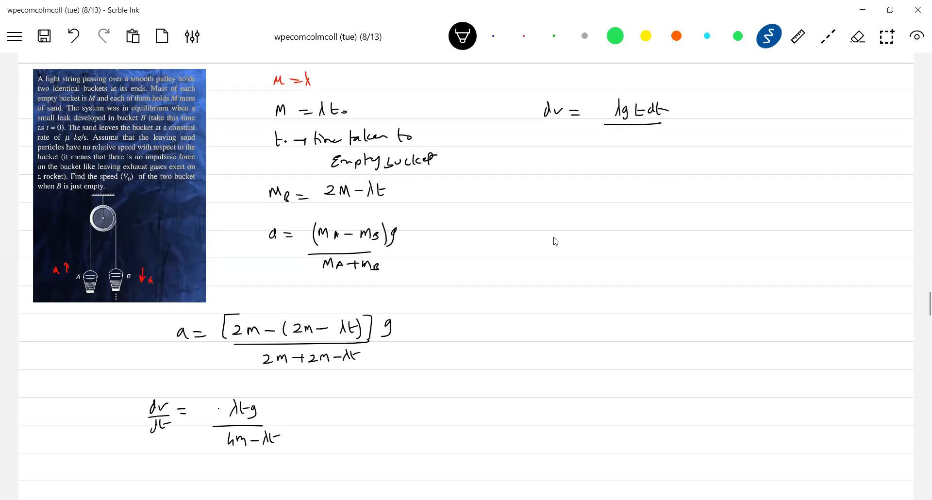
drag(612, 131, 660, 134)
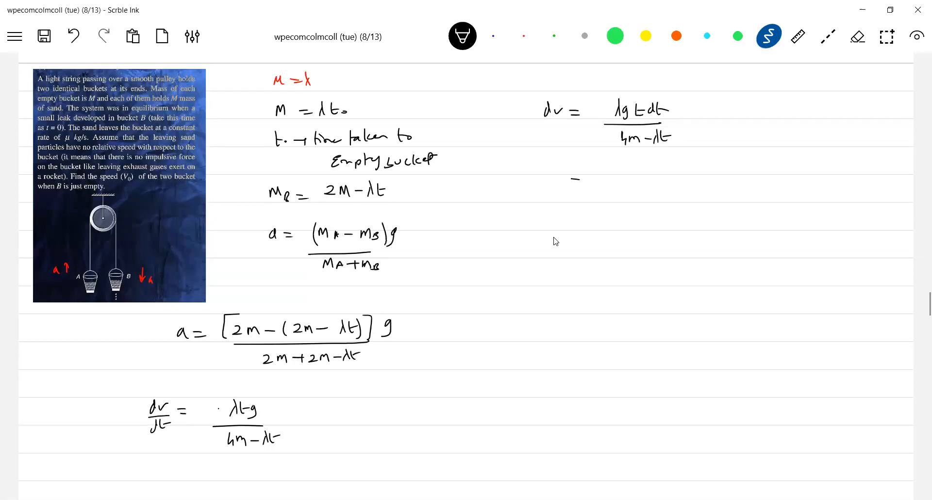
click(574, 181)
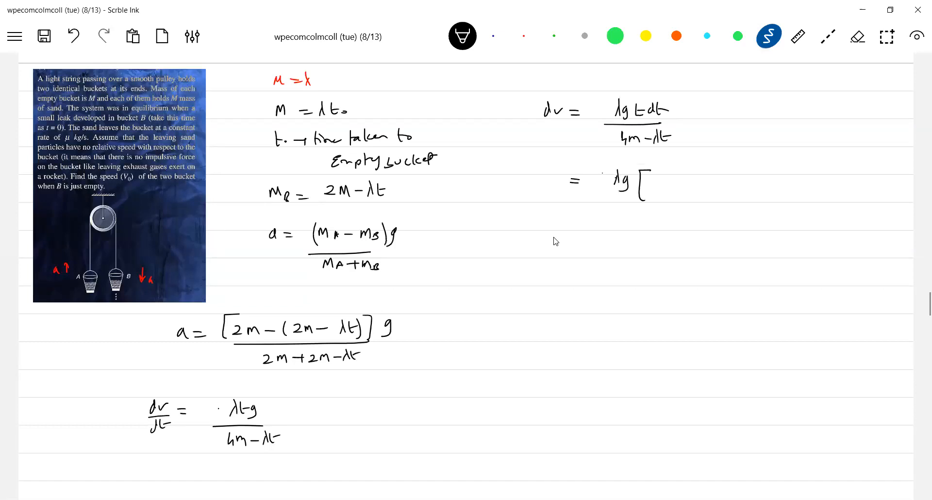
- Rewrite the numerator as g[−(4M − λt) + 4M] and split into −g dt + 4Mg∫dt/(4M − λt)
text(4m.)
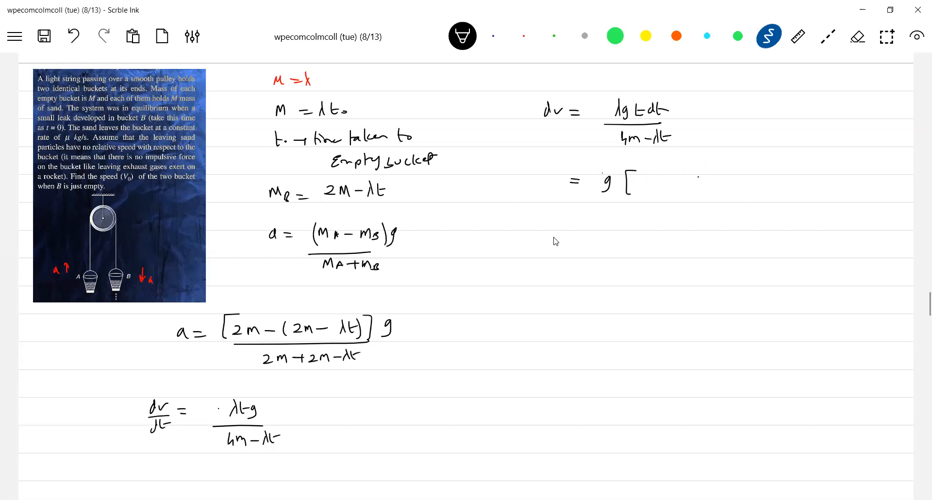
text(4m-l)
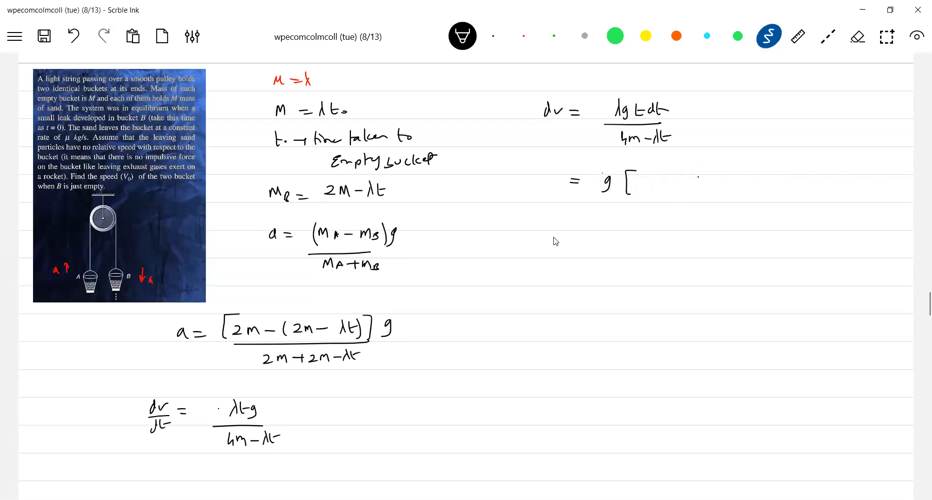
text(-(4m - λt)
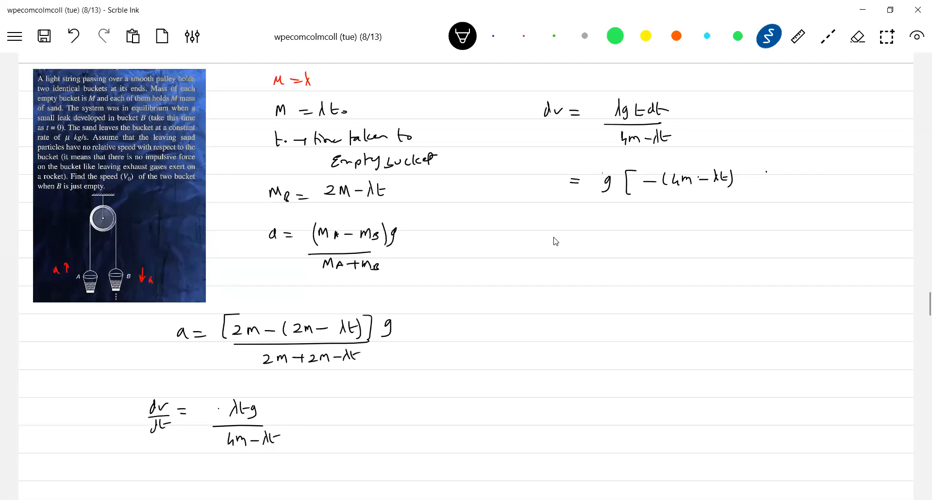
text(-4m)
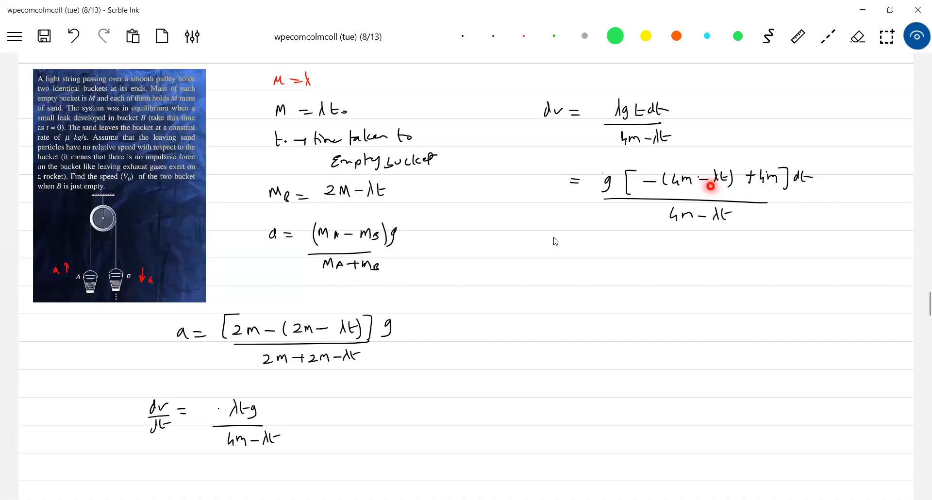
click(768, 37)
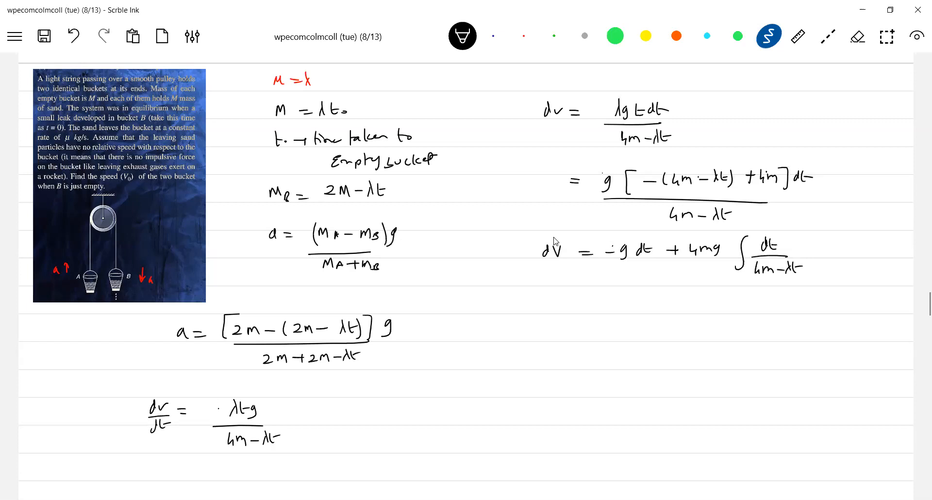
- Integrate both sides from 0 to V and 0 to t₀, giving V = (Mg/λ)[4 ln(4/3) − 1], highlighted green
drag(752, 232, 740, 279)
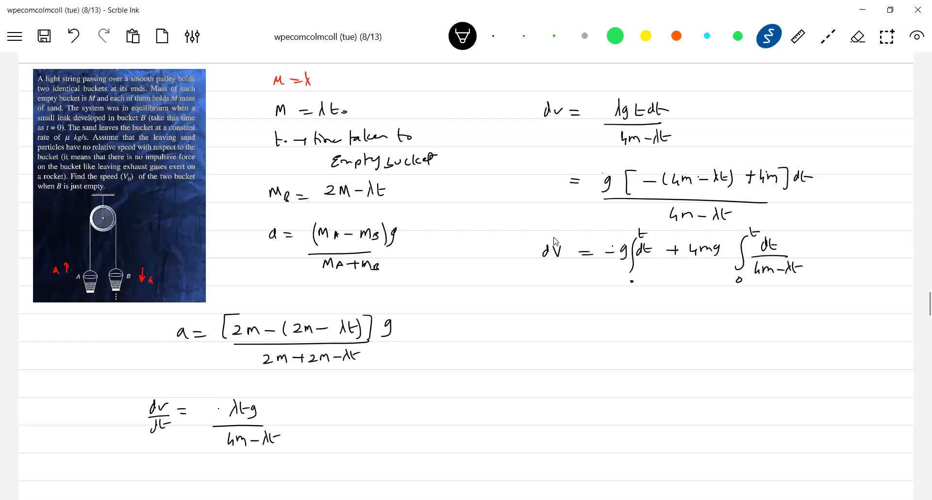
drag(532, 286, 538, 229)
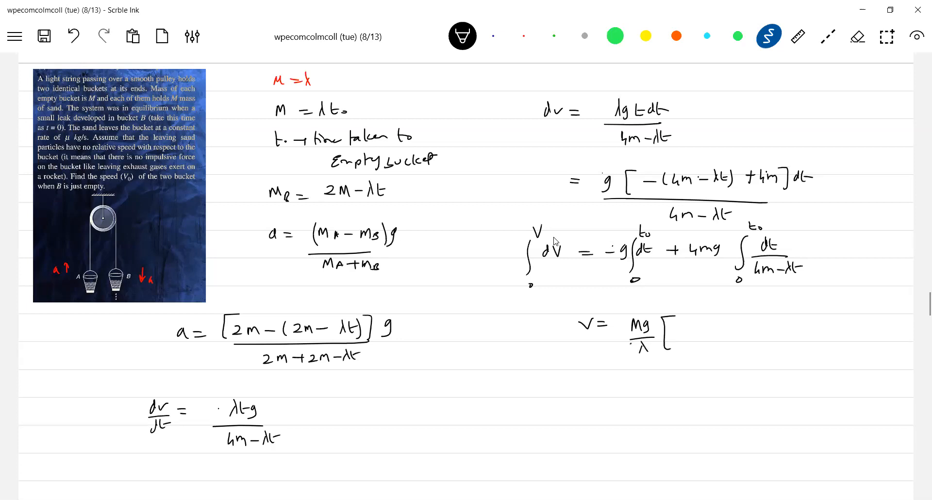
drag(672, 327, 731, 330)
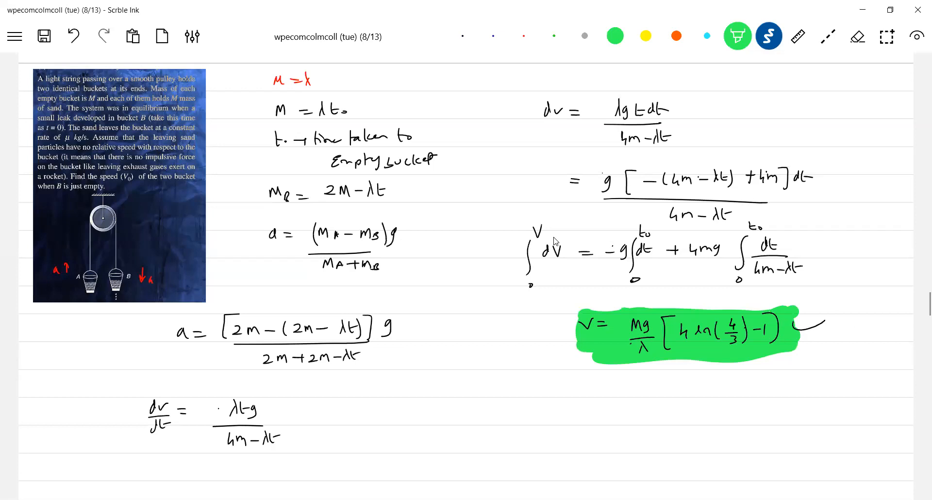
click(737, 35)
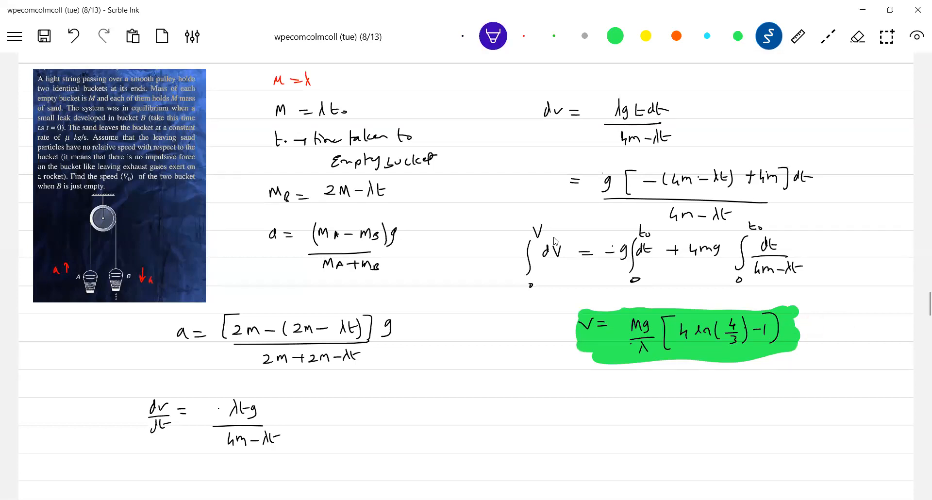
- Label the green formula with an arrow and 'Ans', save, and scroll to the Q.56 page
text(→ Ans)
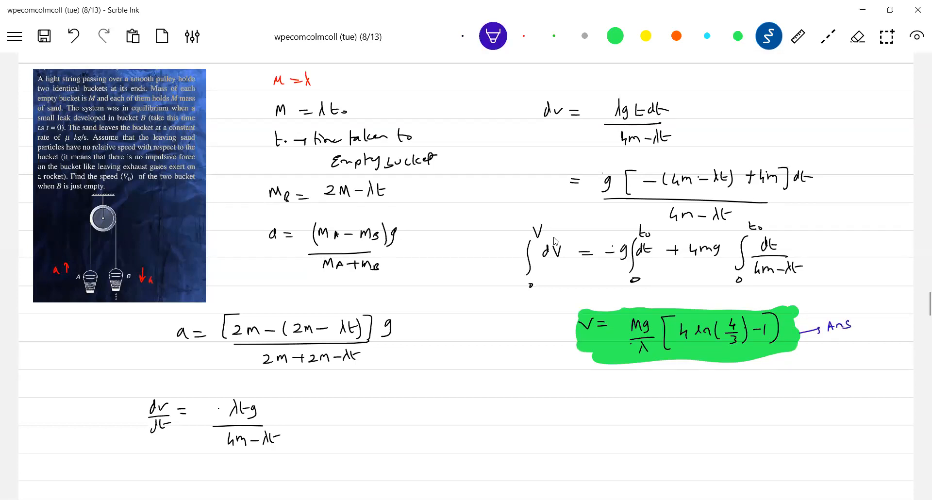
click(44, 37)
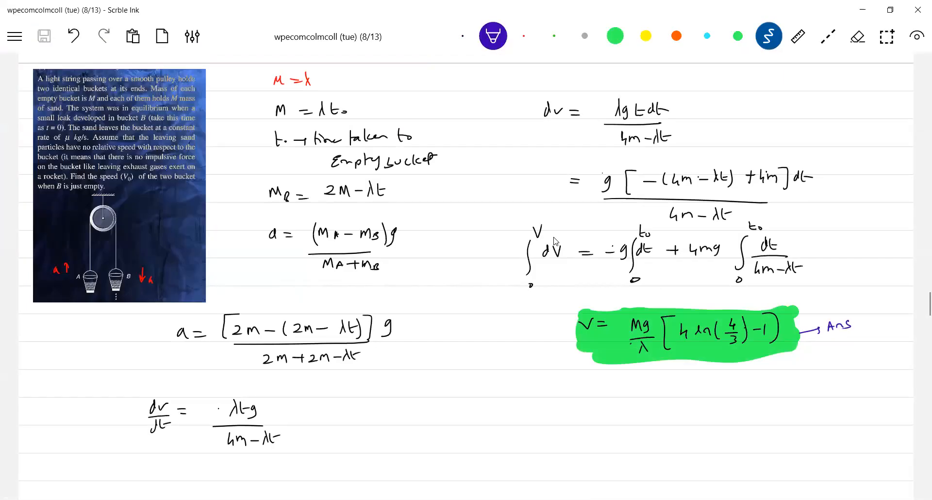
scroll(down, 3)
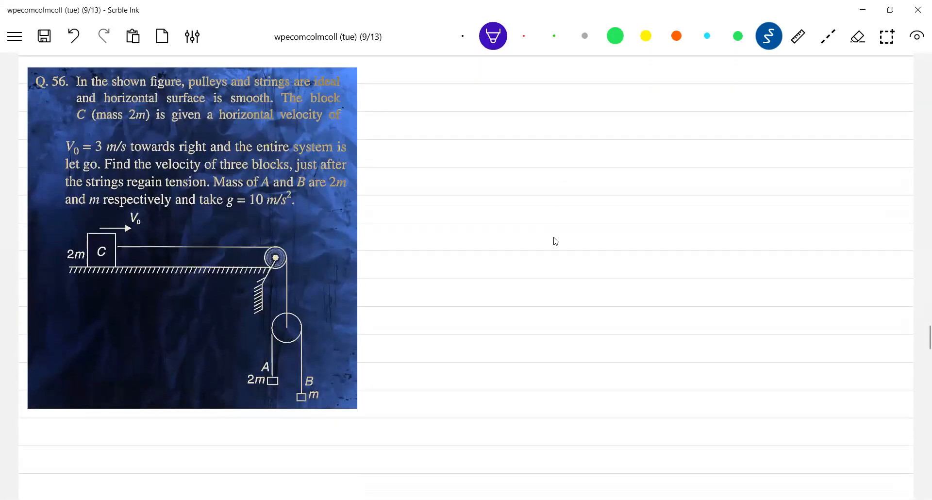
- Shrink the Q.56 problem image and save the note to the mechanics revision project
click(190, 237)
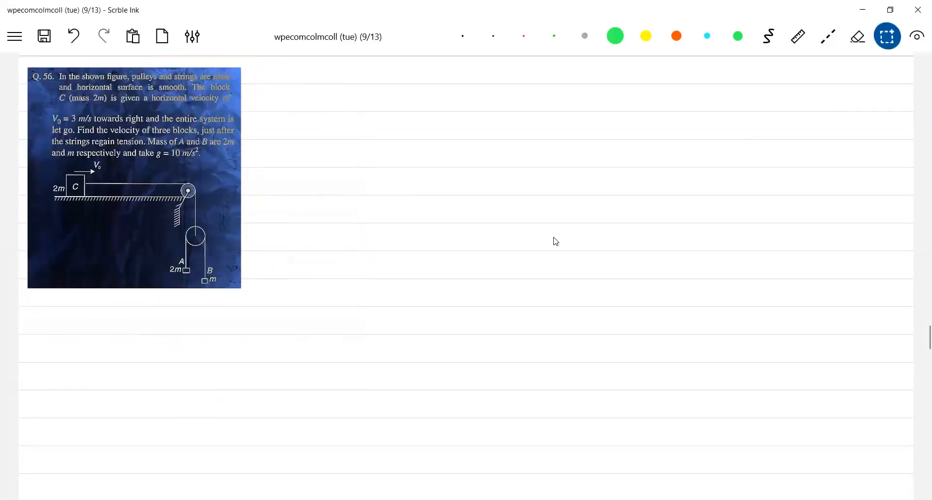
click(44, 36)
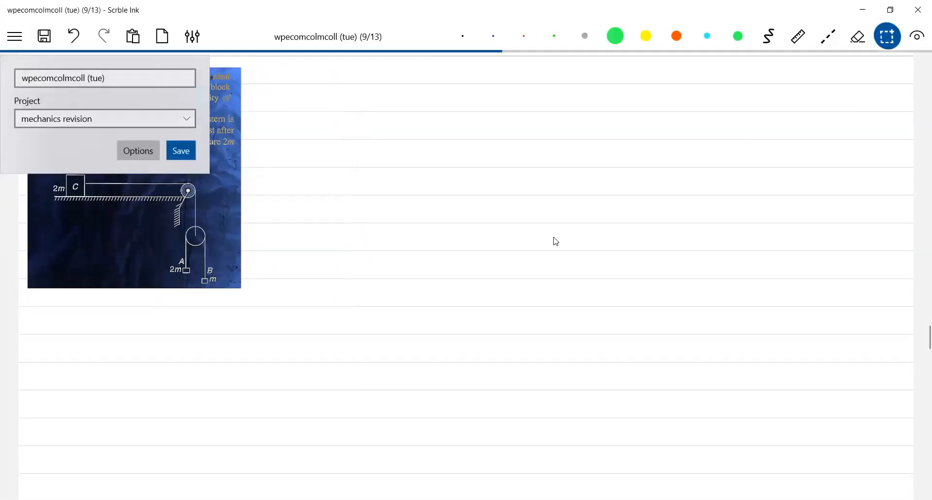
click(181, 151)
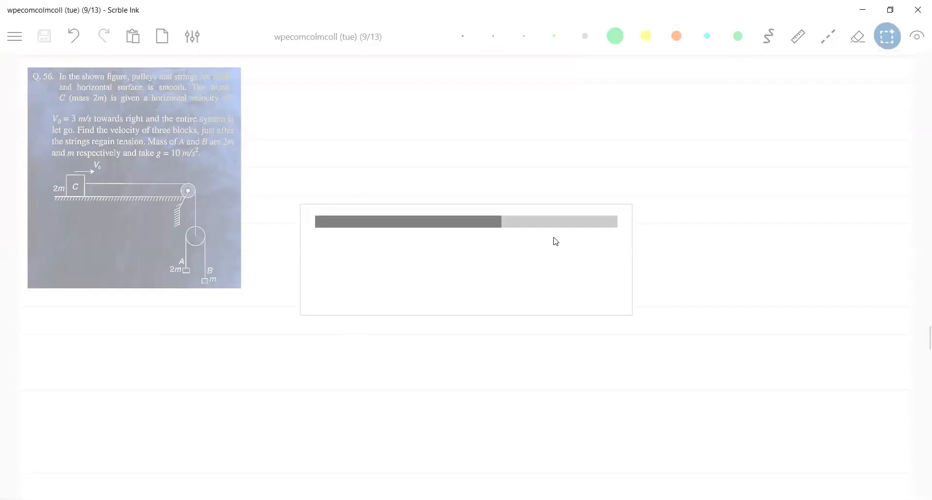